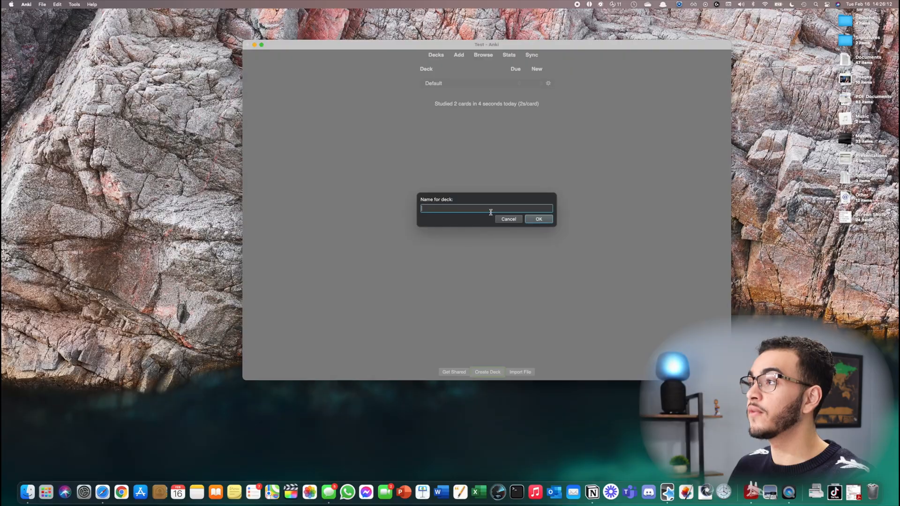
Name the new deck 'Youtube' and confirm it.
type("Youtube")
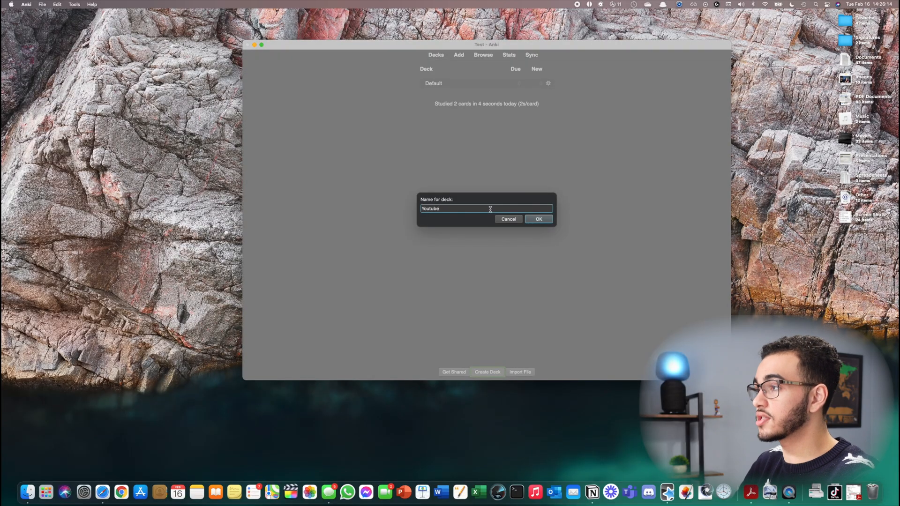
left_click(538, 218)
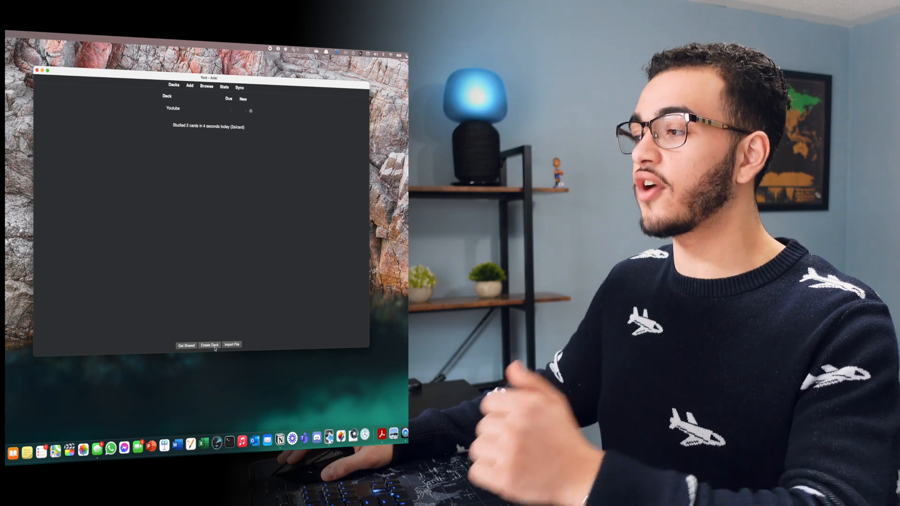
Create a 'Monday' subdeck nested under the Youtube deck.
left_click(209, 345)
type("Youtube::")
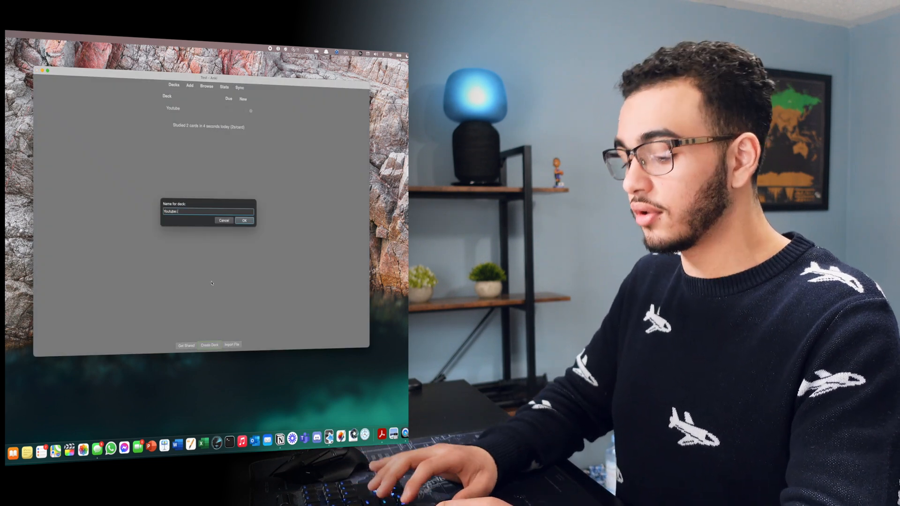
type("Monday")
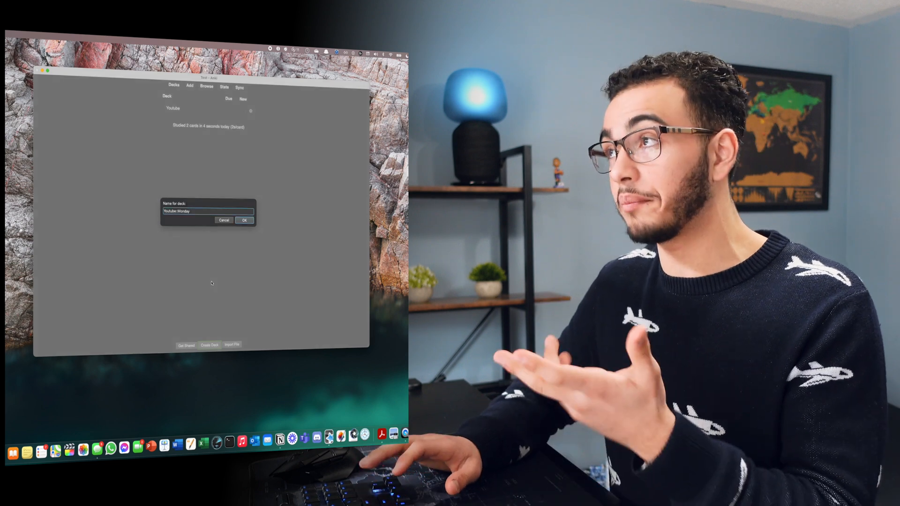
left_click(243, 220)
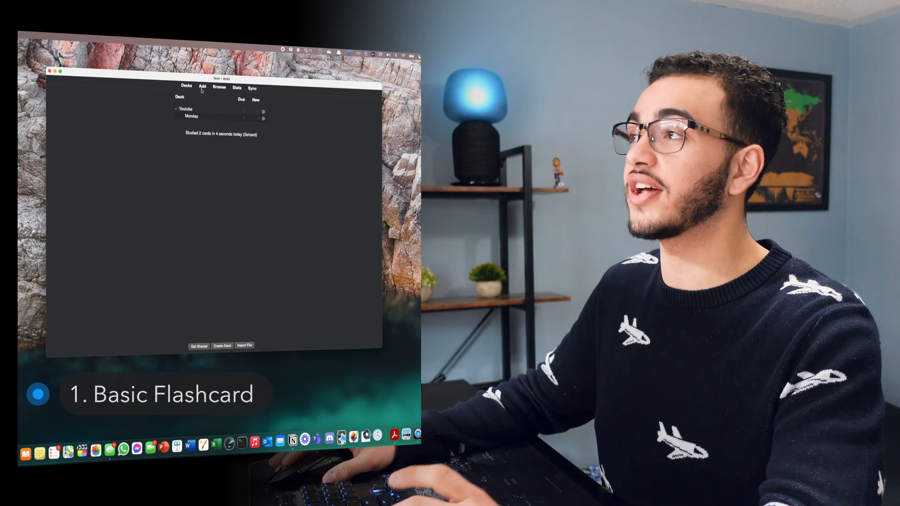
Write a basic card asking 'What is the best' youtube channel with the channel's name on the back.
left_click(202, 88)
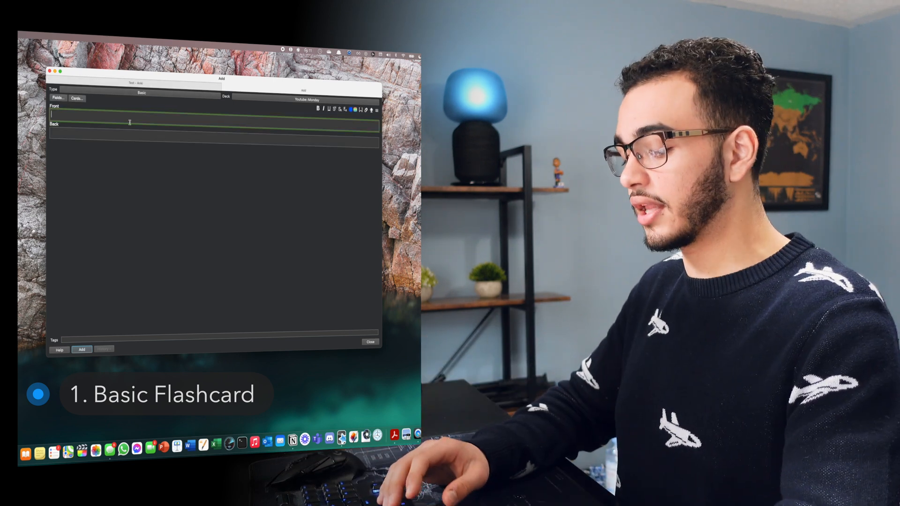
type("What is the best youtube channel")
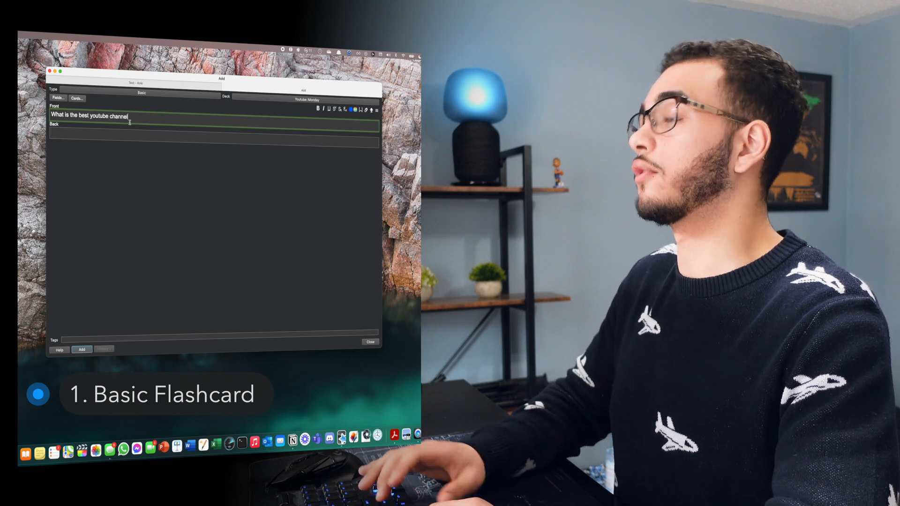
type("Mieky")
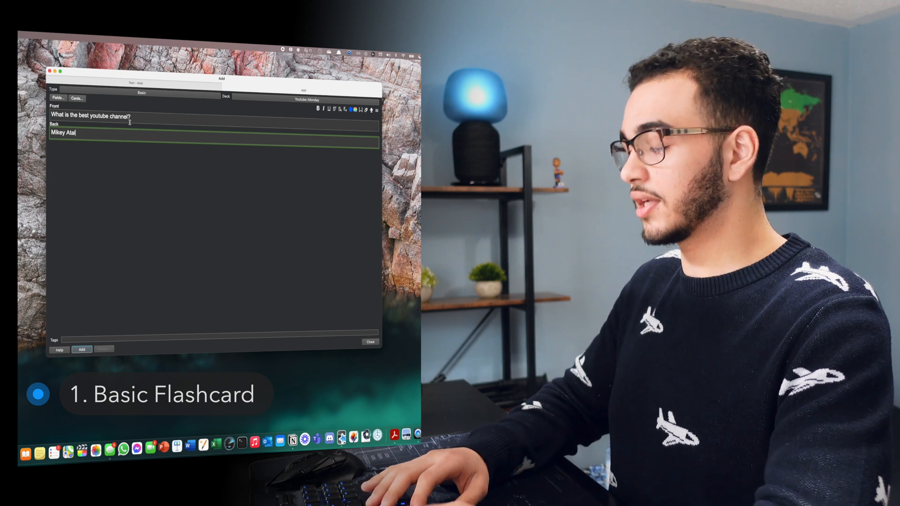
type("l")
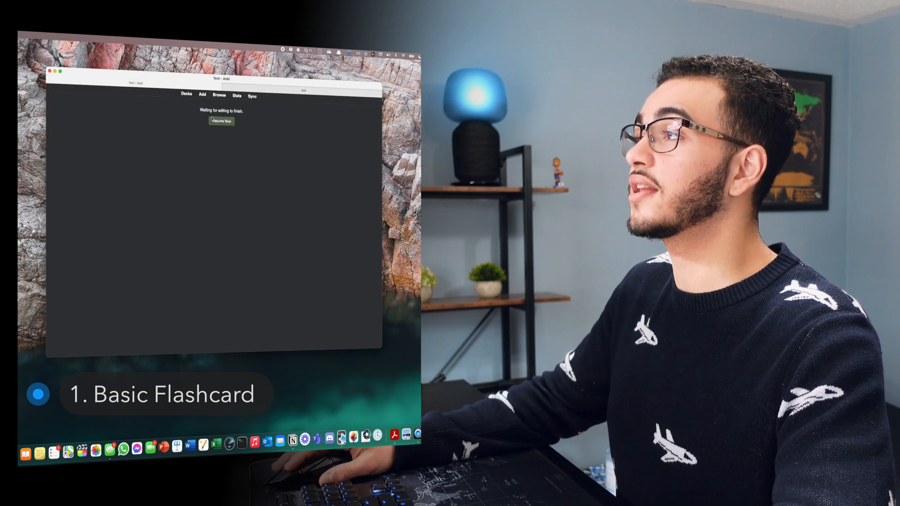
Study the Youtube deck to view the new card's question, then return to adding cards.
left_click(220, 121)
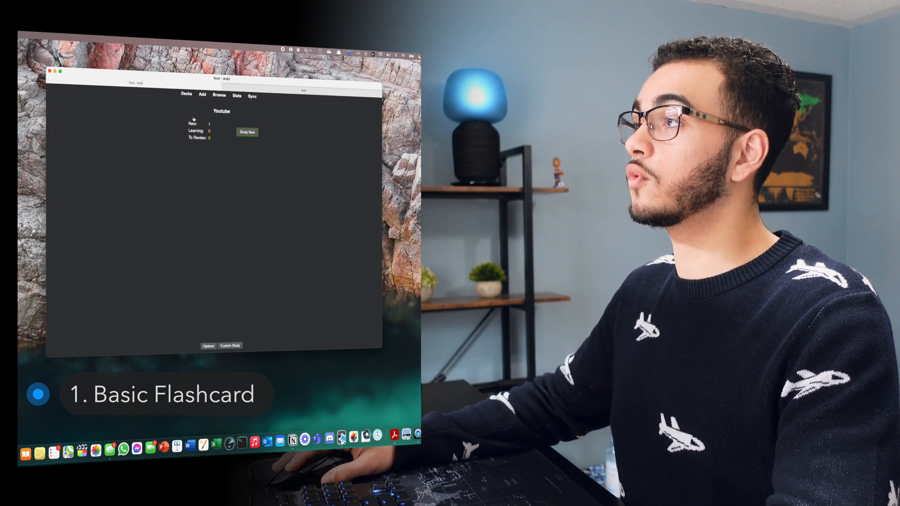
left_click(247, 132)
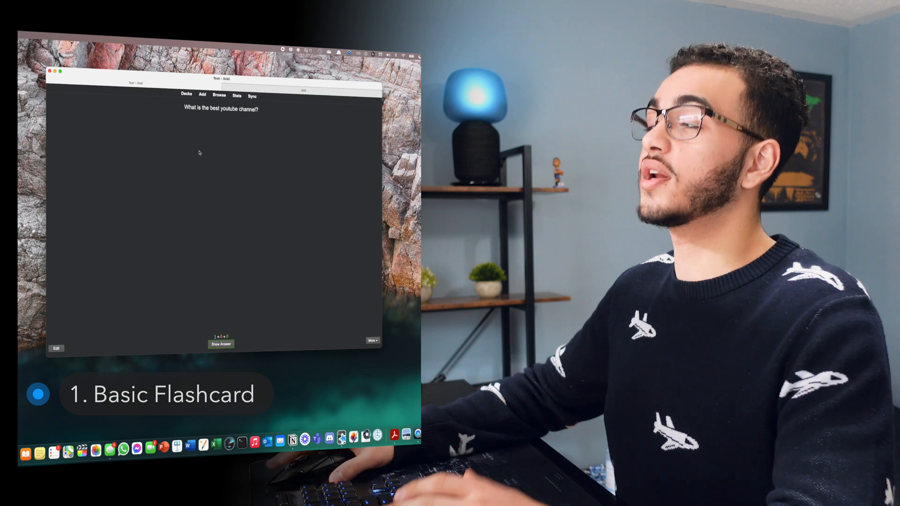
left_click(220, 344)
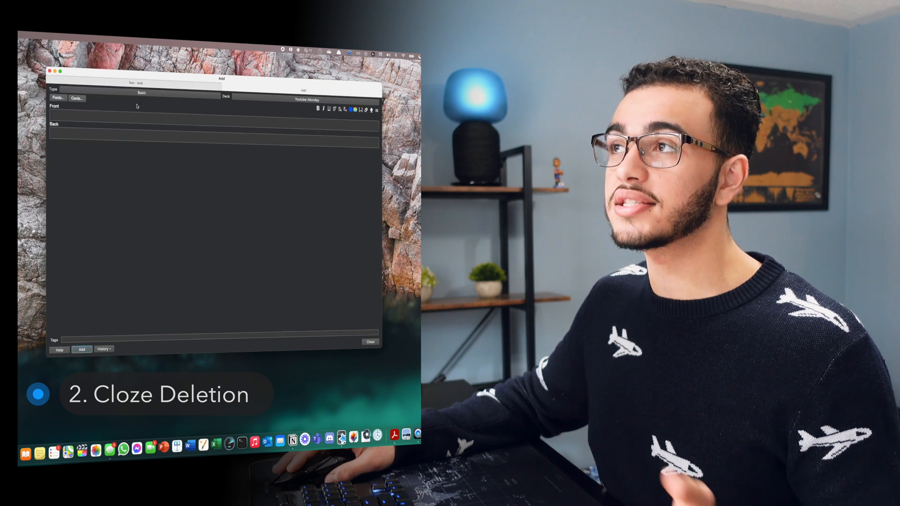
Switch the note type to Cloze and write a sentence naming Mikey as the best youtube channel.
left_click(140, 92)
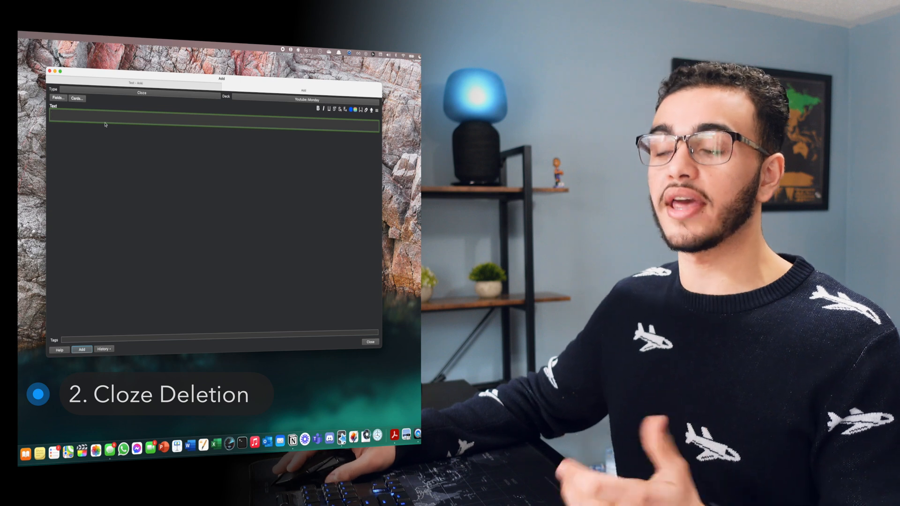
type("Mikey Atalla is the best youtube channel")
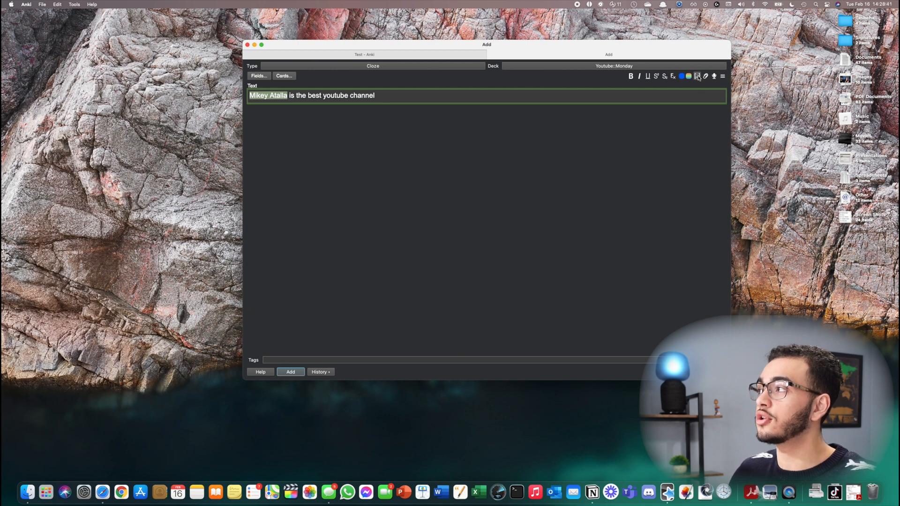
Make the name and 'youtube channel' two separate cloze deletions and add the note.
left_click(673, 76)
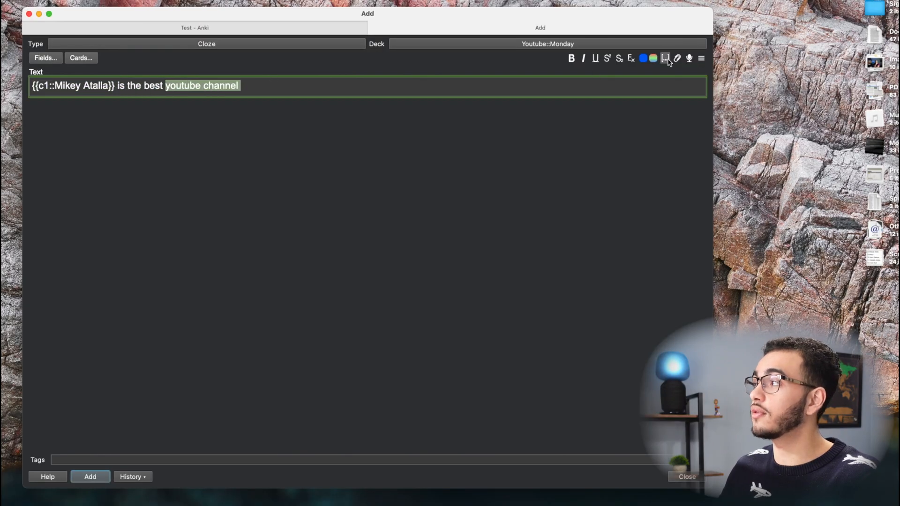
left_click(665, 58)
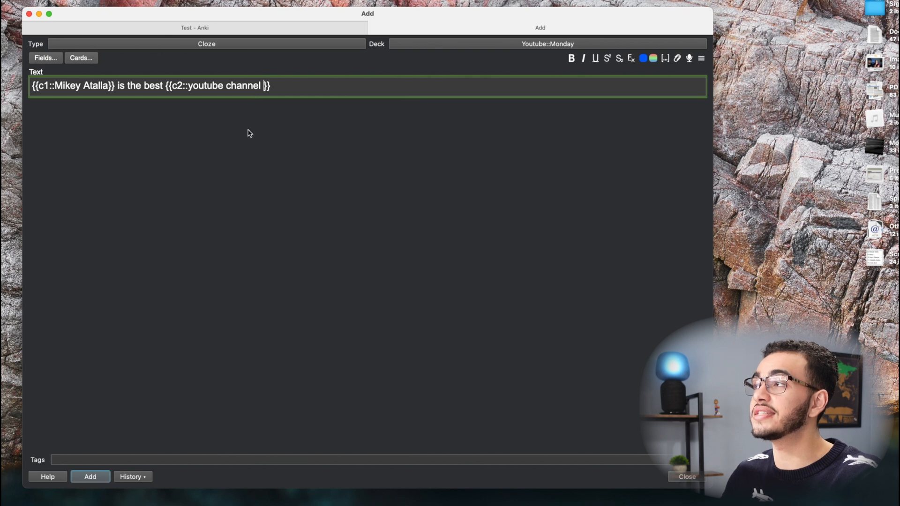
left_click(90, 477)
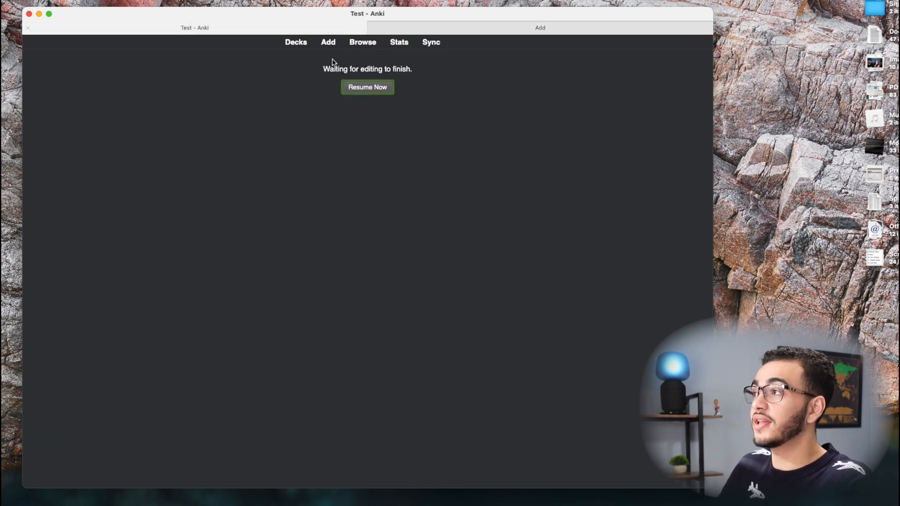
Answer the basic card as Good, then reveal the hidden parts of both cloze cards.
left_click(367, 86)
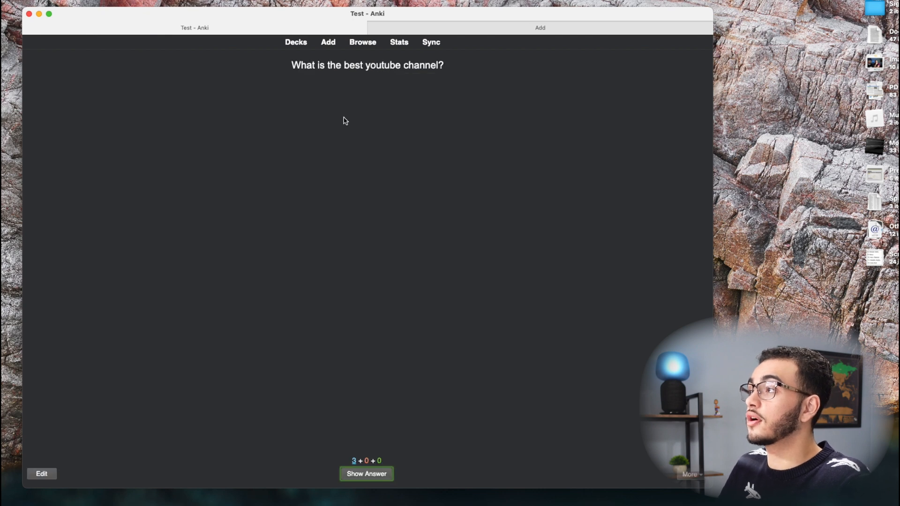
left_click(366, 473)
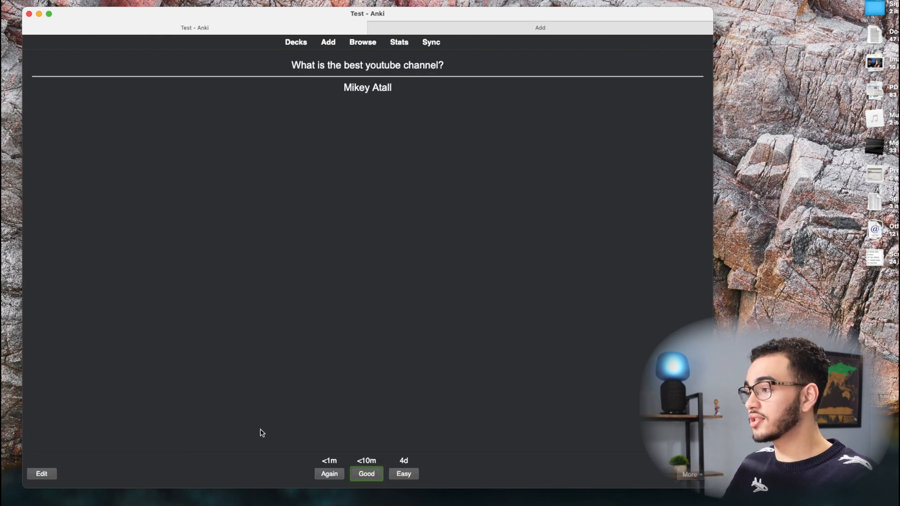
left_click(367, 474)
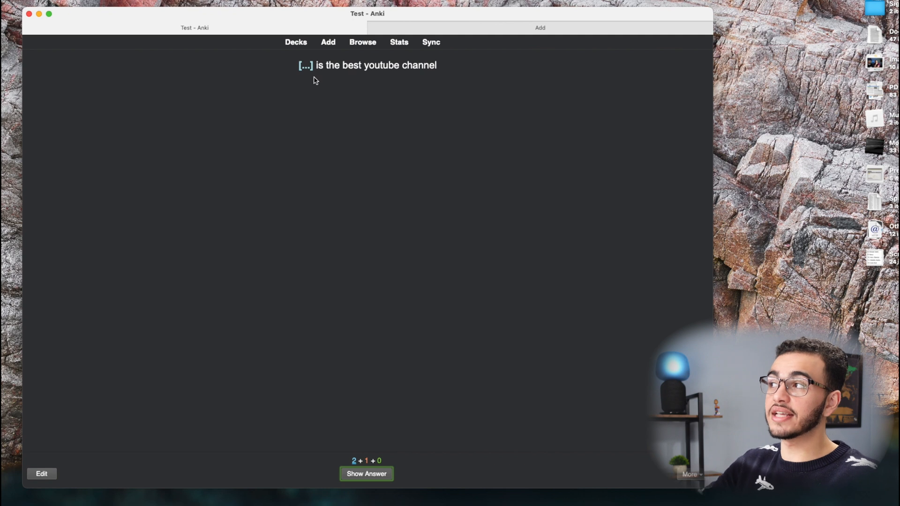
left_click(366, 474)
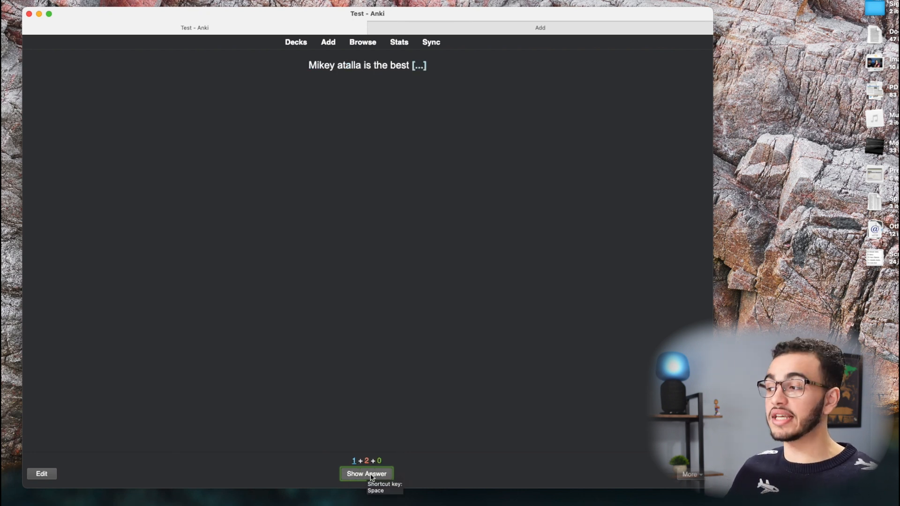
left_click(367, 473)
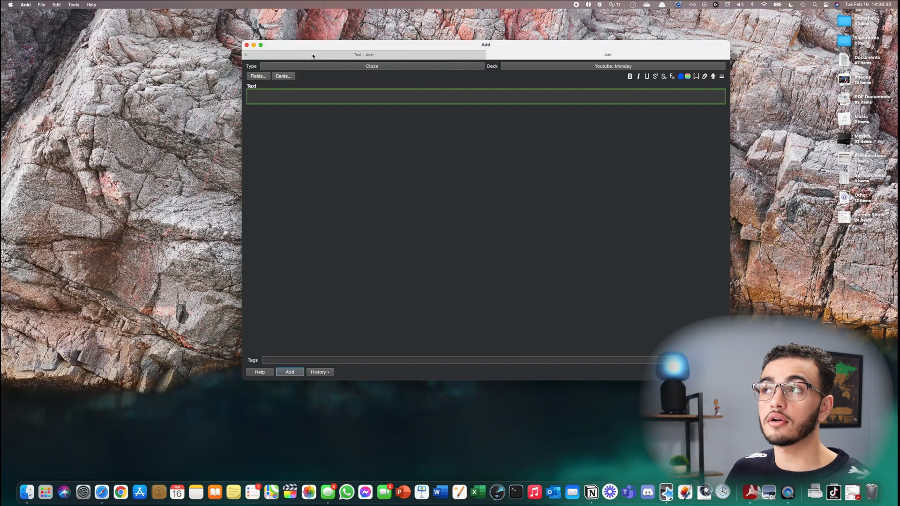
left_click(73, 5)
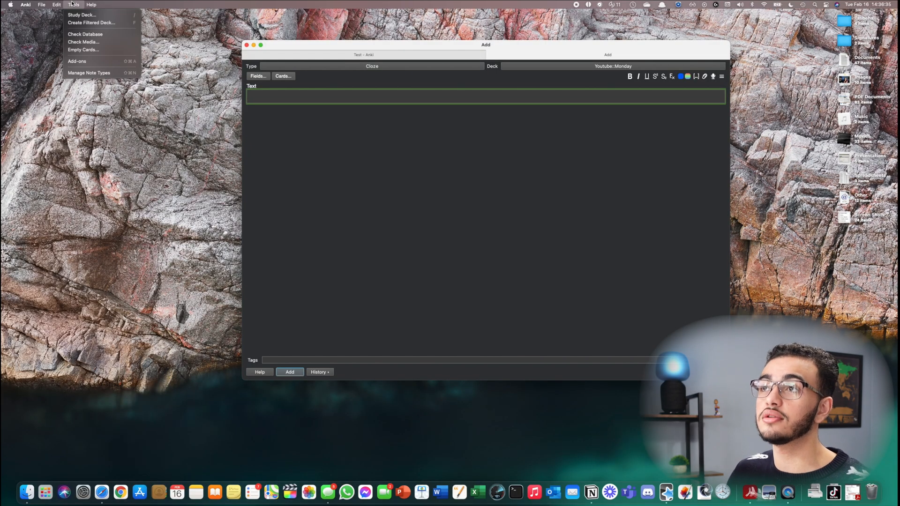
left_click(77, 62)
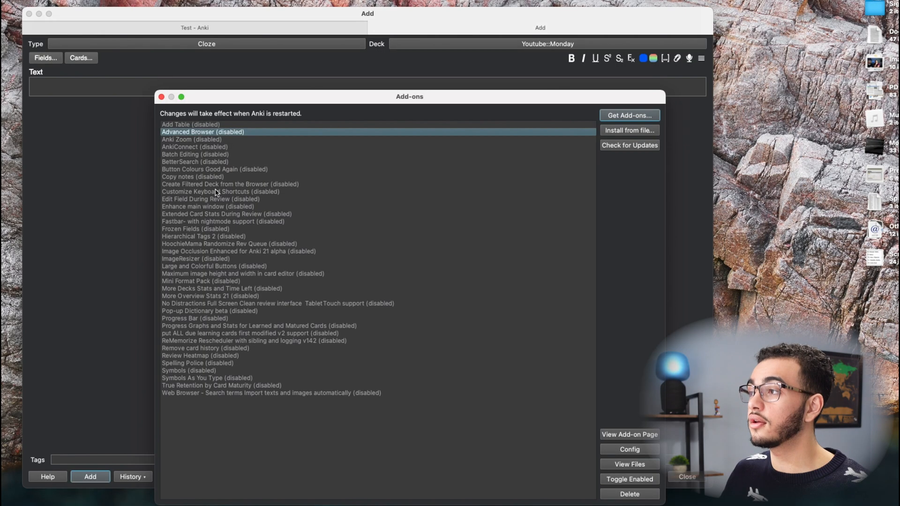
left_click(195, 317)
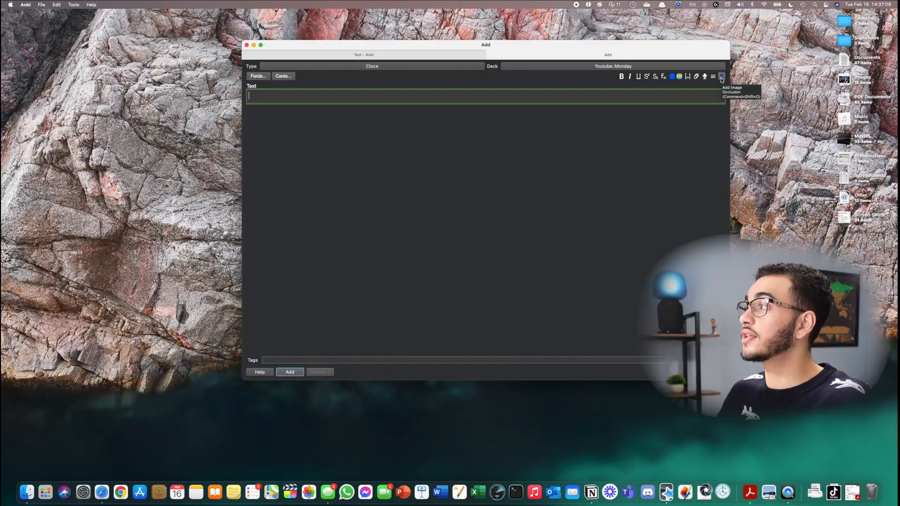
Load the TikTok logo PNG into Image Occlusion and mask the TikTok wordmark with a rectangle.
left_click(721, 76)
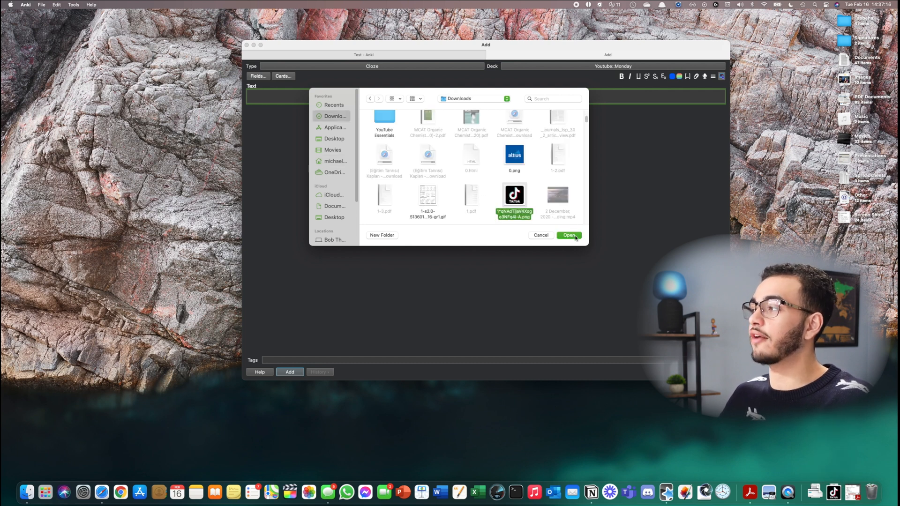
left_click(569, 235)
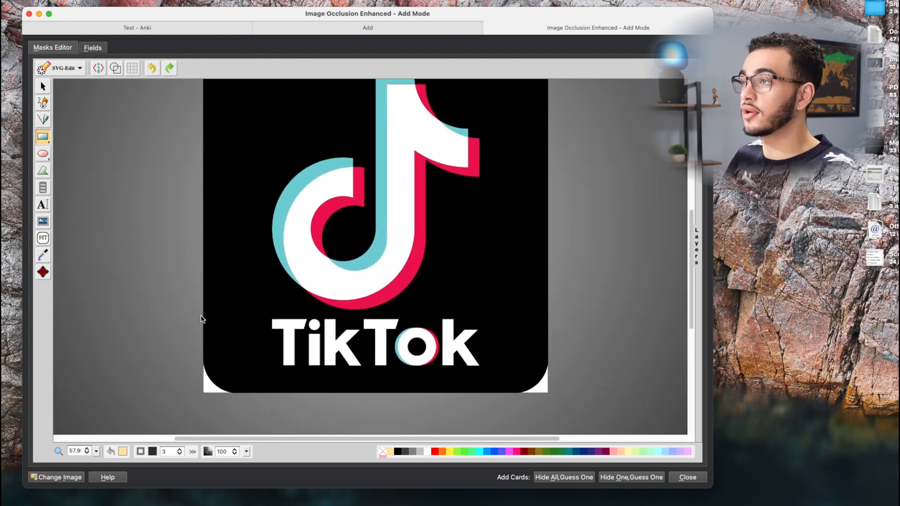
mouse_move(61, 144)
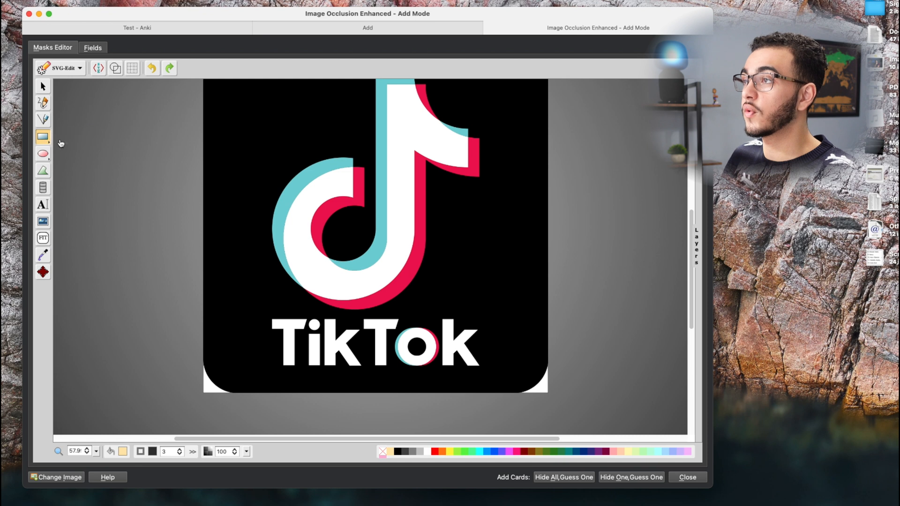
left_click_drag(265, 327, 403, 363)
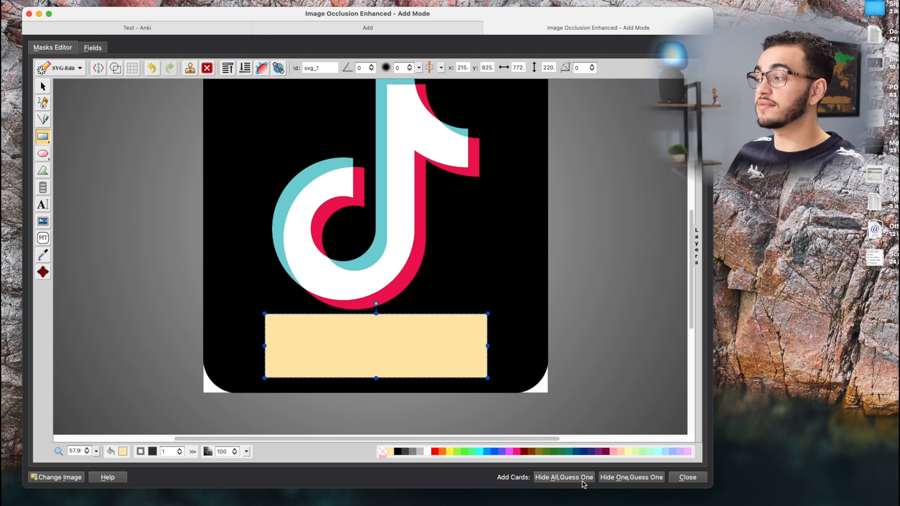
mouse_move(606, 466)
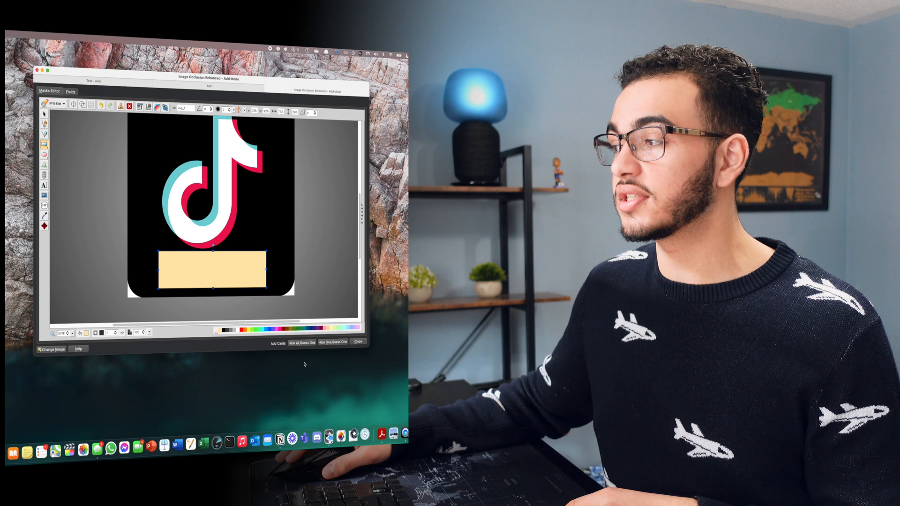
Save the masked image as Hide All, Guess One cards and start reviewing the Youtube deck.
left_click(301, 343)
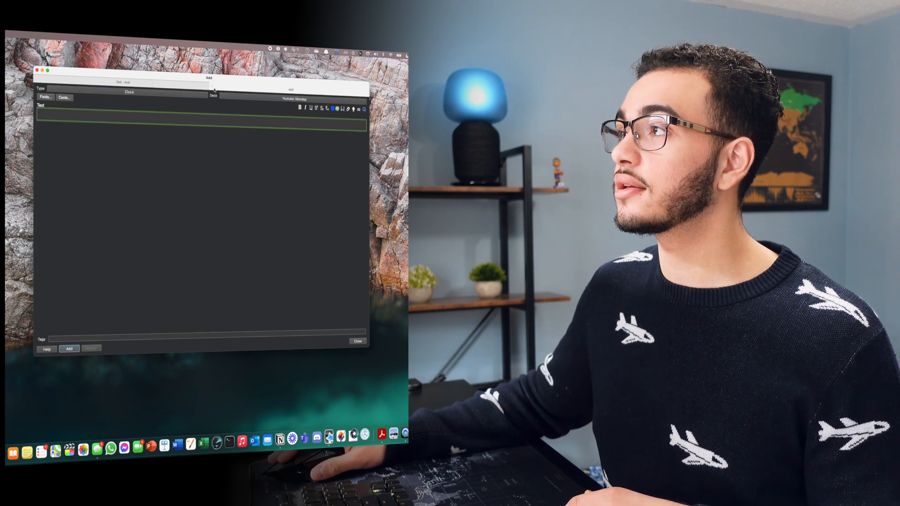
left_click(357, 340)
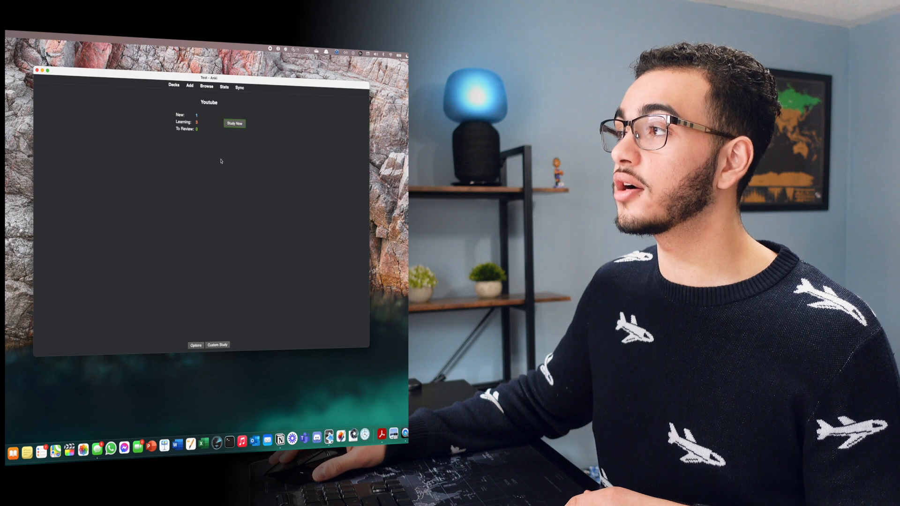
left_click(234, 123)
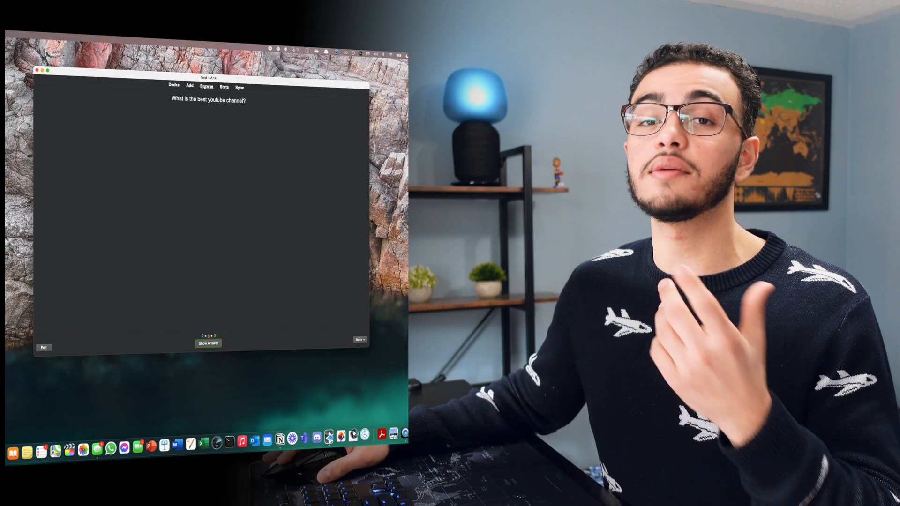
In the card browser, filter through Youtube, Monday and Basic down to Image Occlusion Enhanced notes showing the TikTok card.
left_click(206, 86)
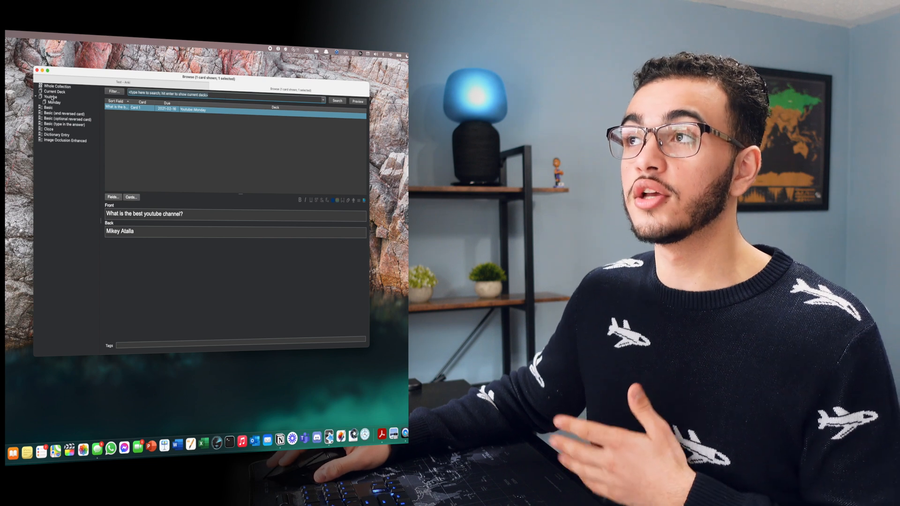
left_click(51, 96)
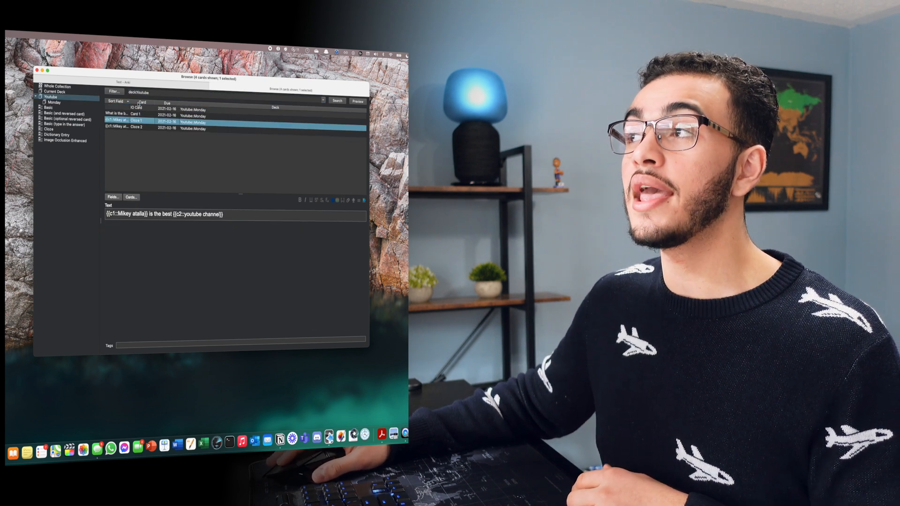
left_click(167, 129)
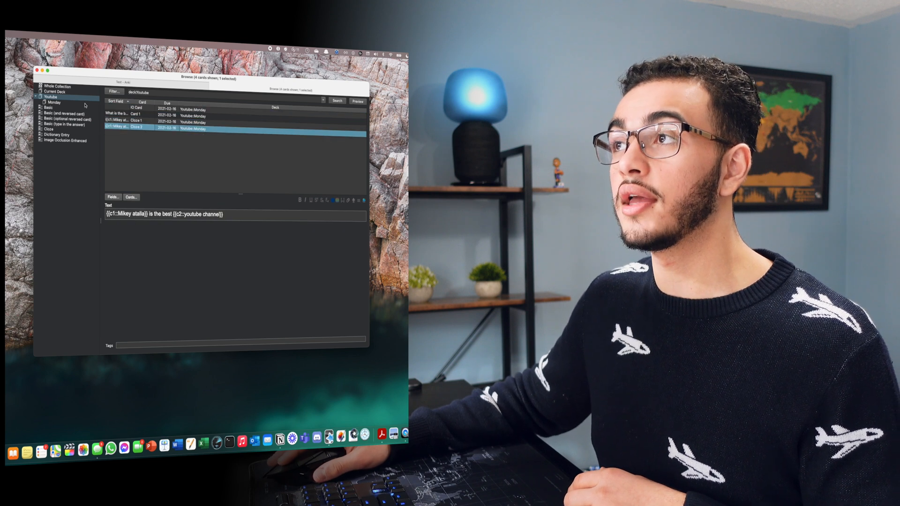
left_click(52, 103)
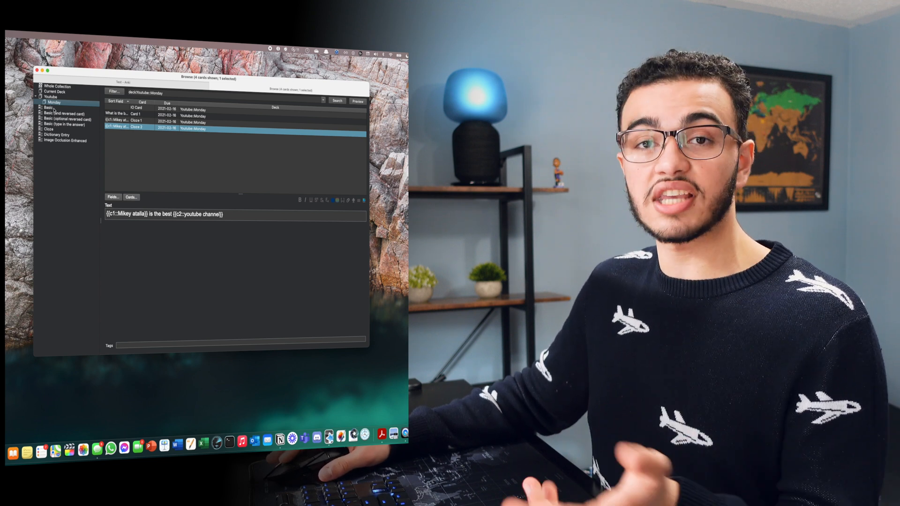
left_click(49, 107)
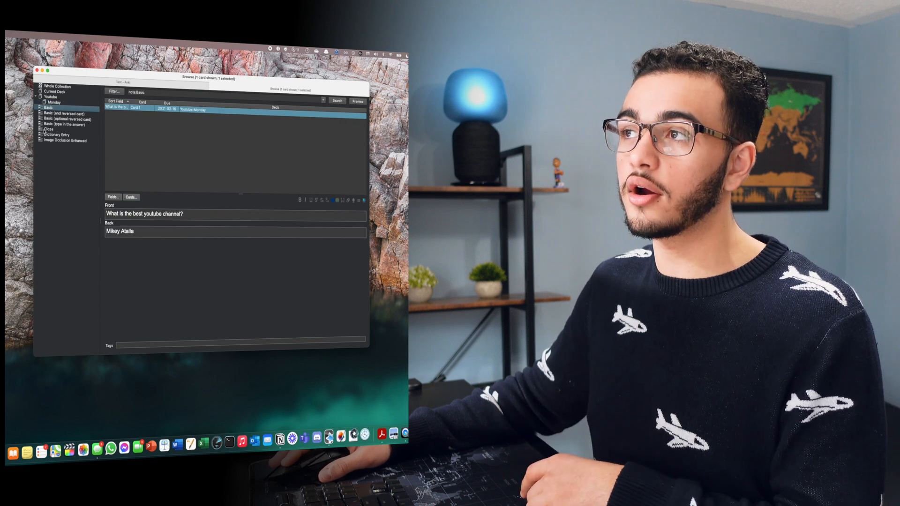
left_click(65, 141)
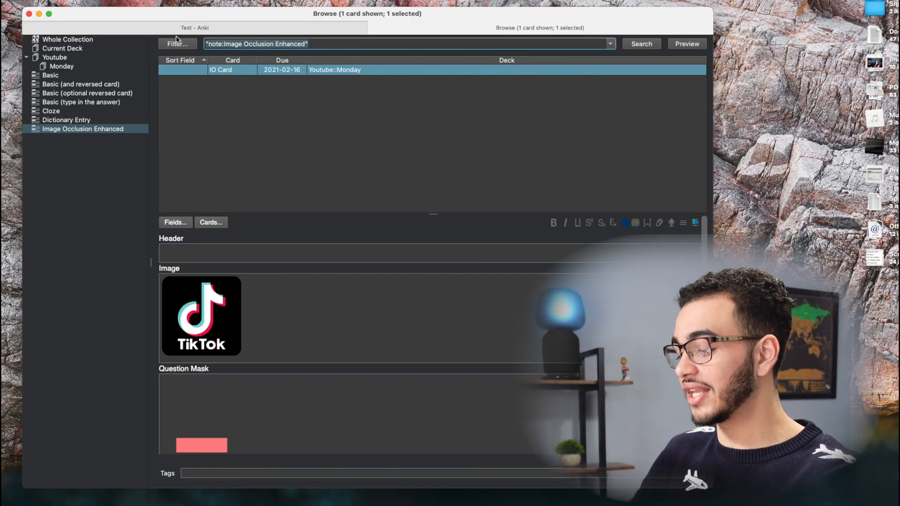
type("mike")
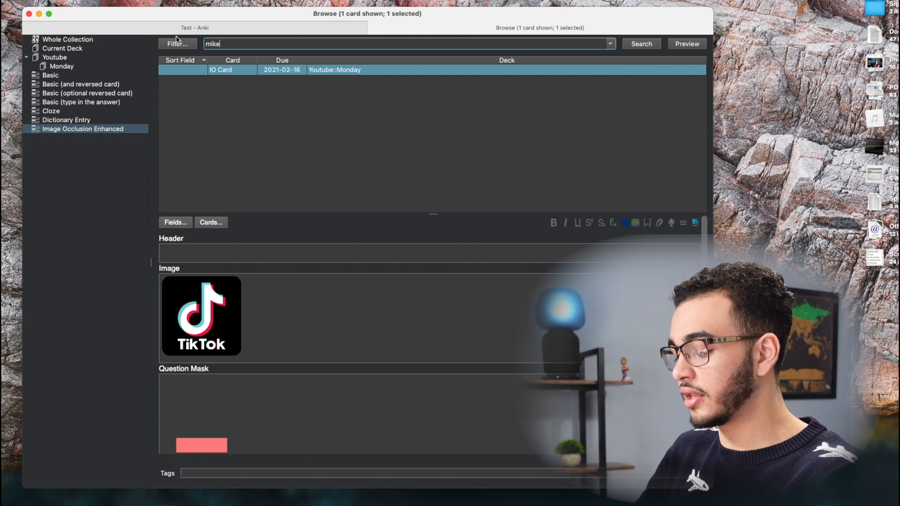
type("mikey atalla")
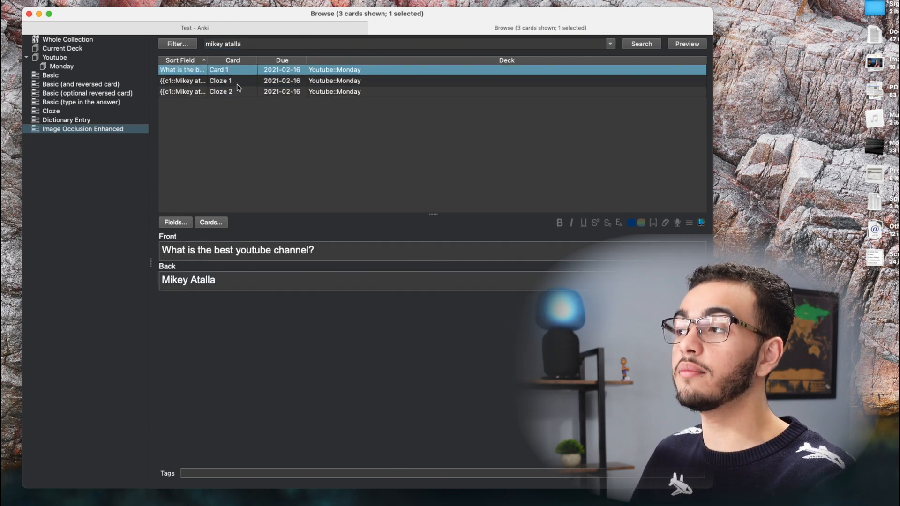
right_click(219, 91)
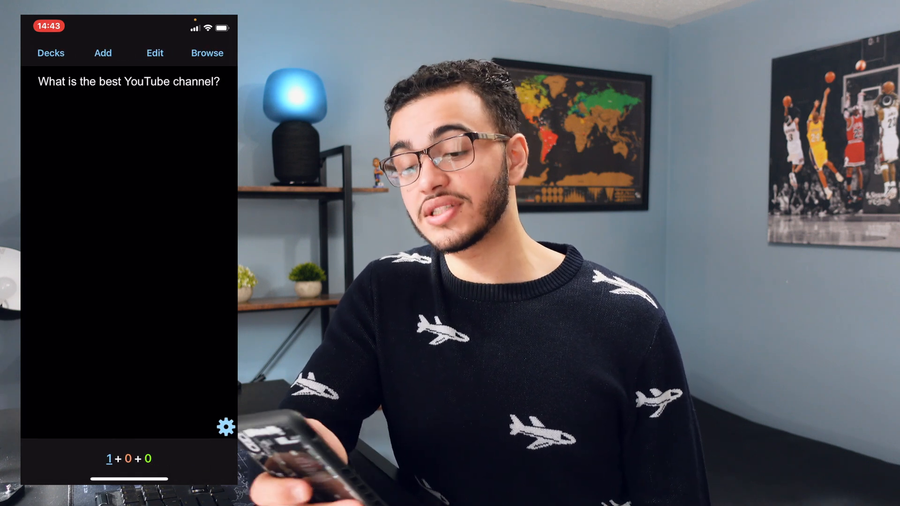
Show the answer 'Mikey Atalla' on the best-YouTube-channel review card.
left_click(128, 230)
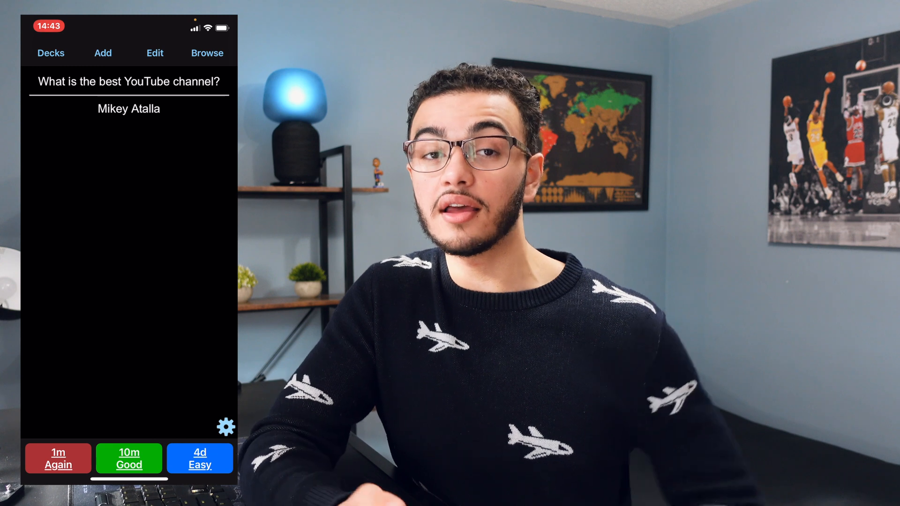